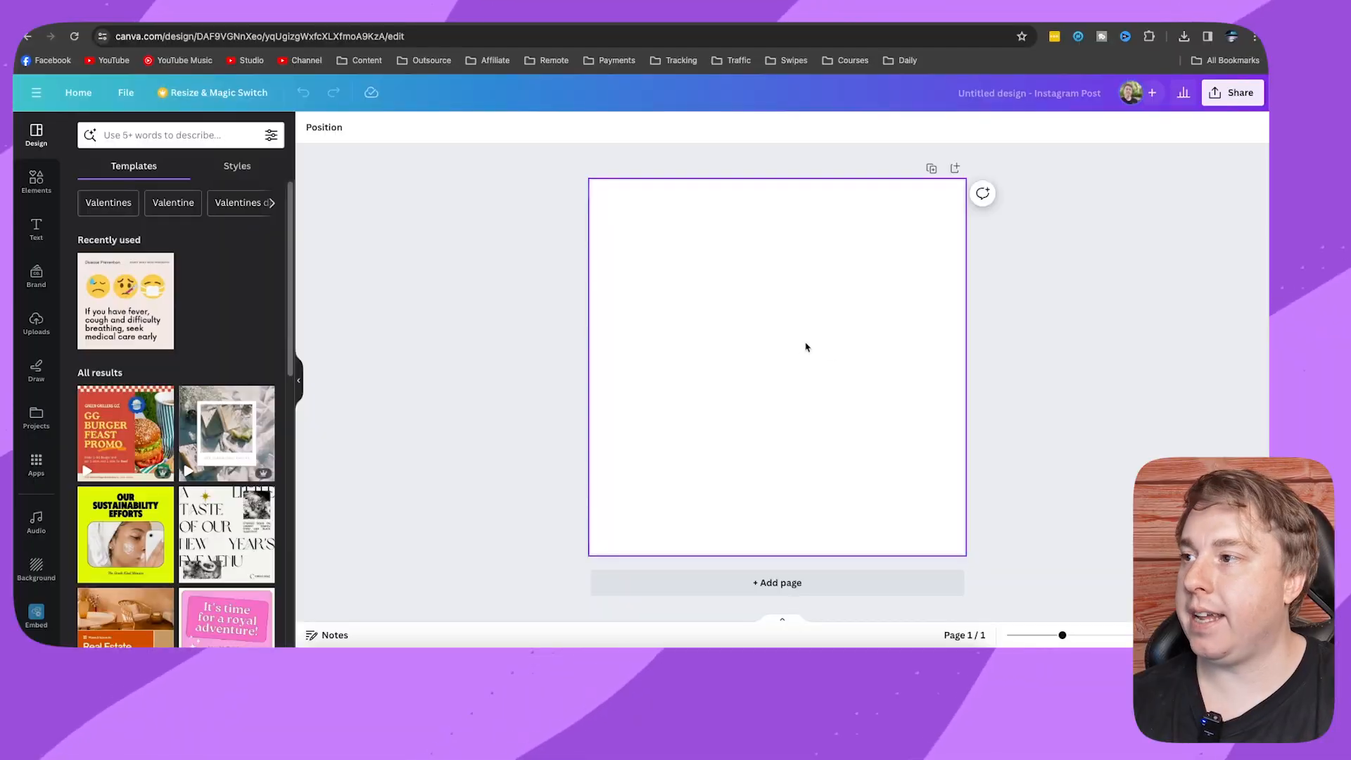
- Add an 'Add a heading' text element from the Text panel and select it
left_click(36, 231)
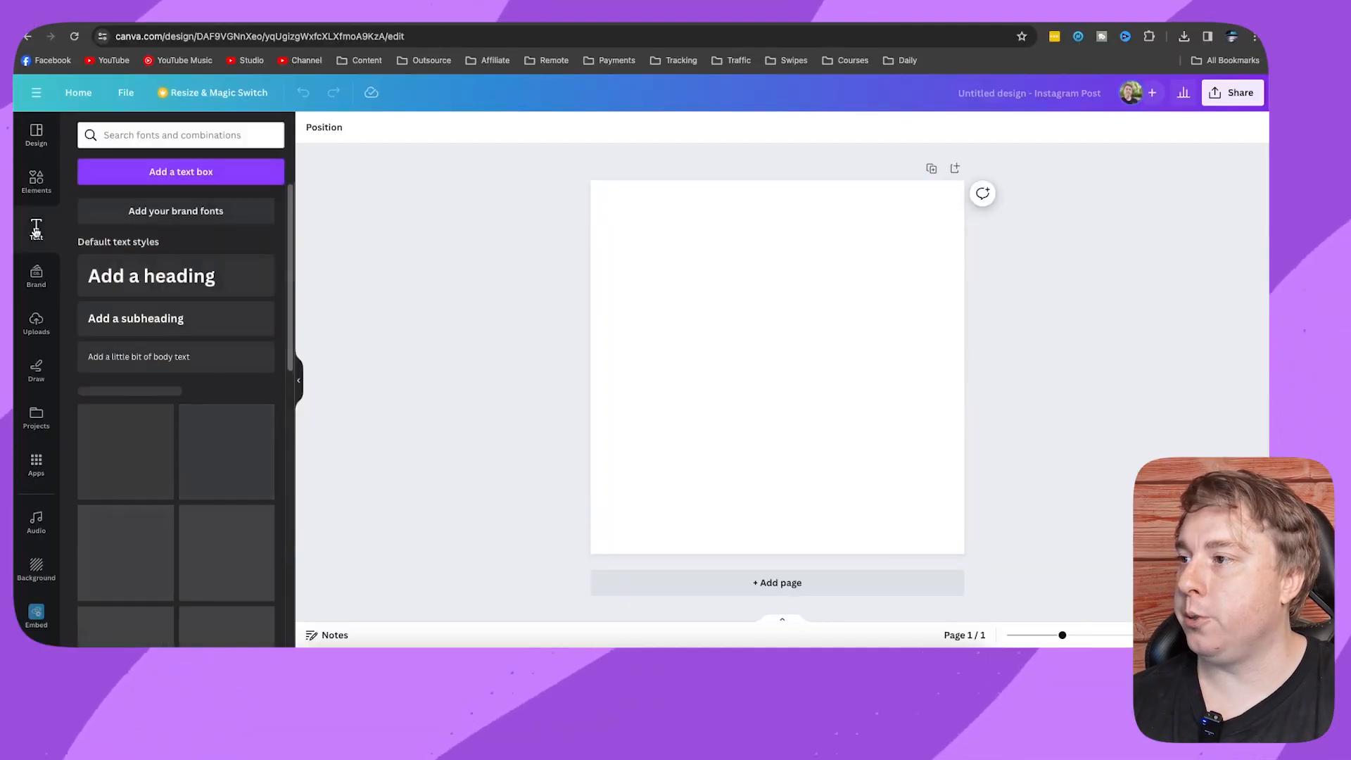
left_click(152, 275)
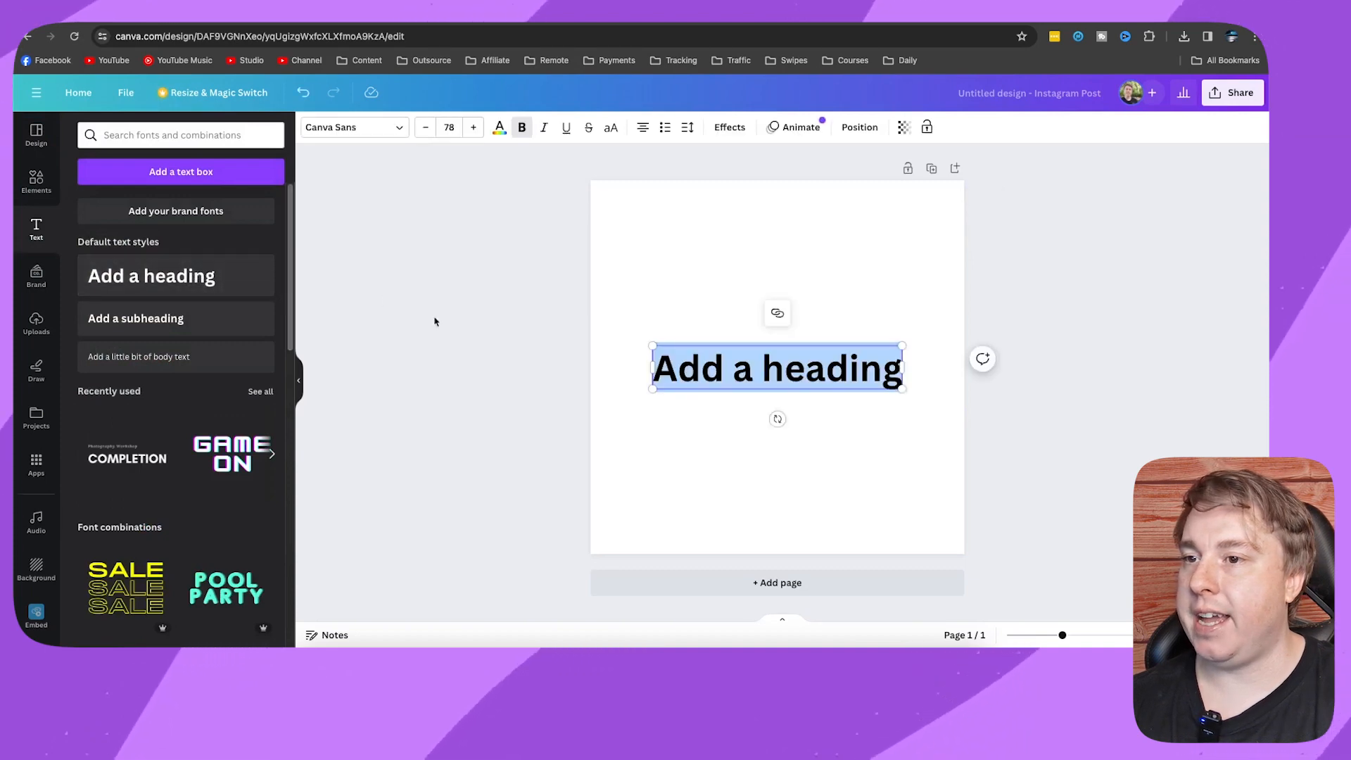
left_click(784, 368)
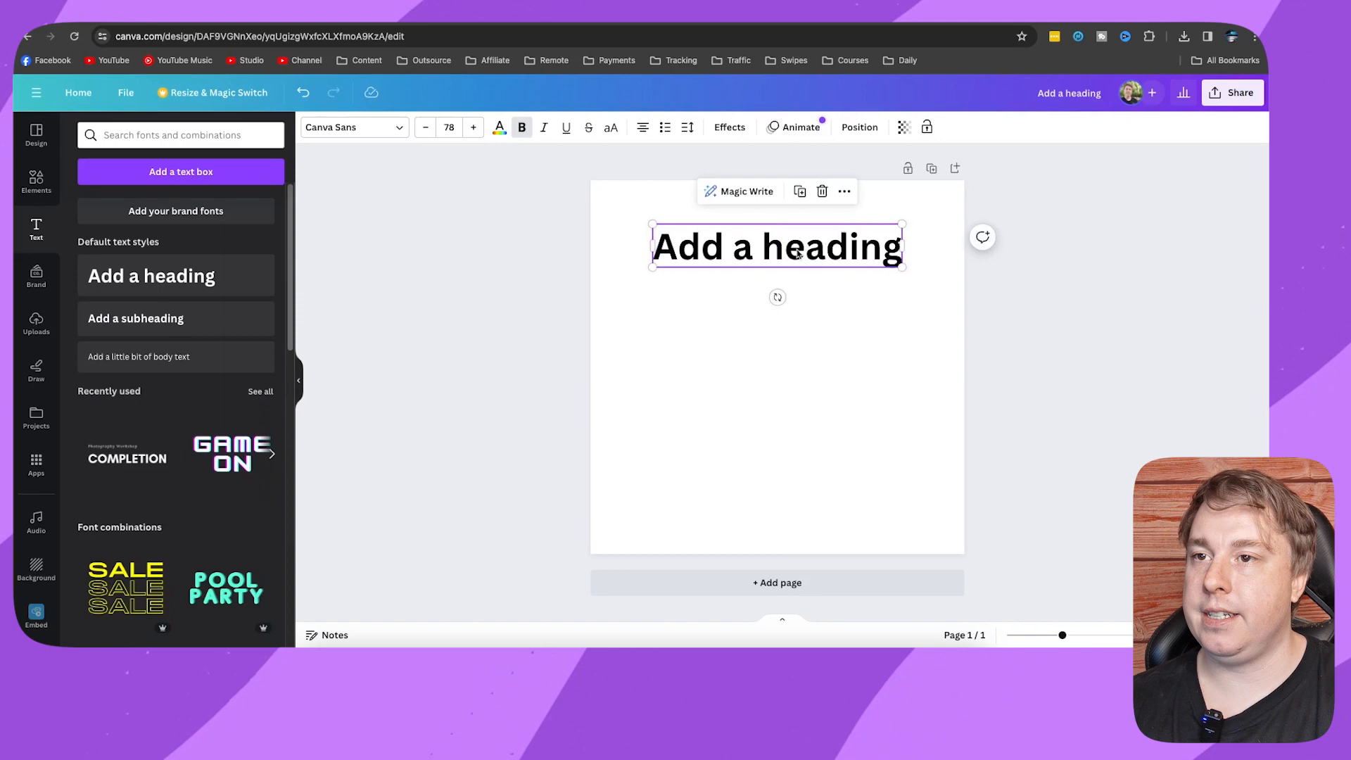
- Add another heading and drag it beneath the first to form the stack
triple_click(776, 247)
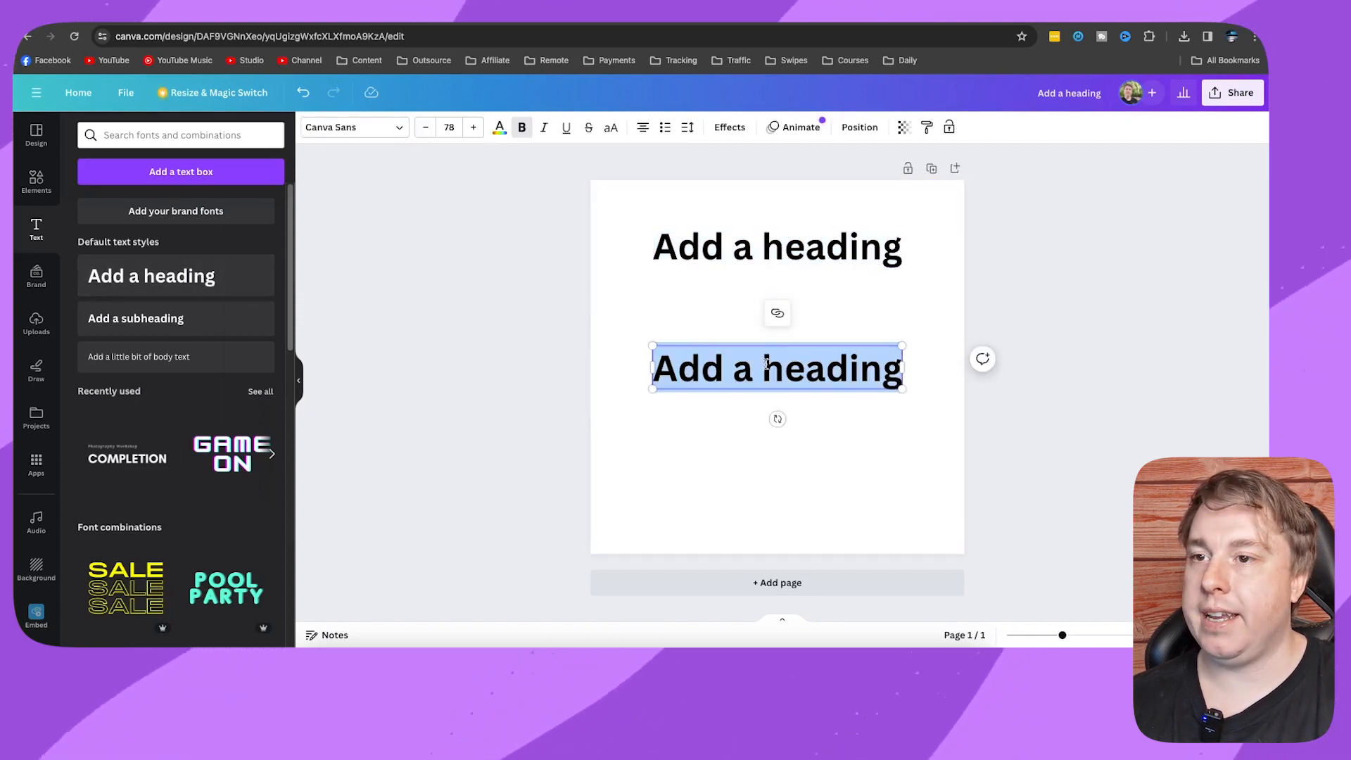
left_click_drag(776, 368, 776, 321)
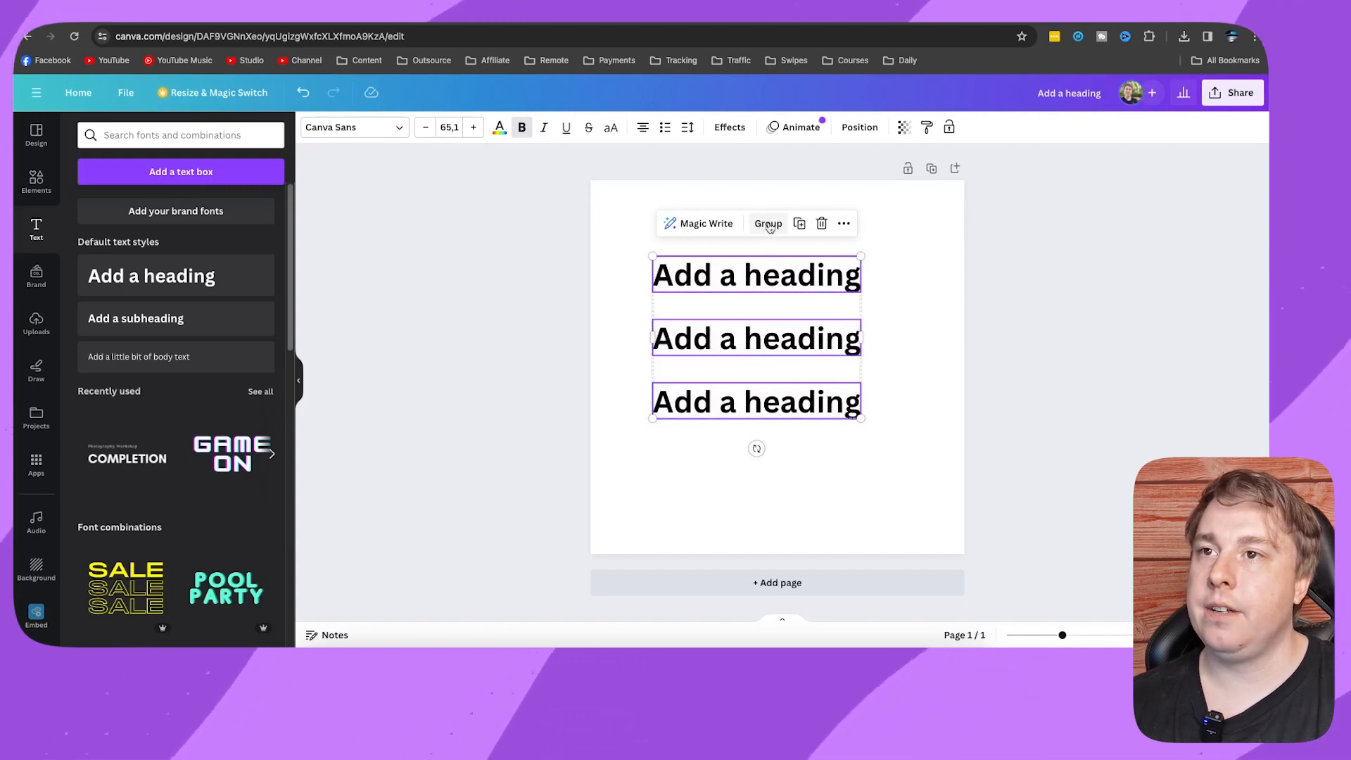
- Group the three selected 'Add a heading' elements into one unit
left_click(768, 223)
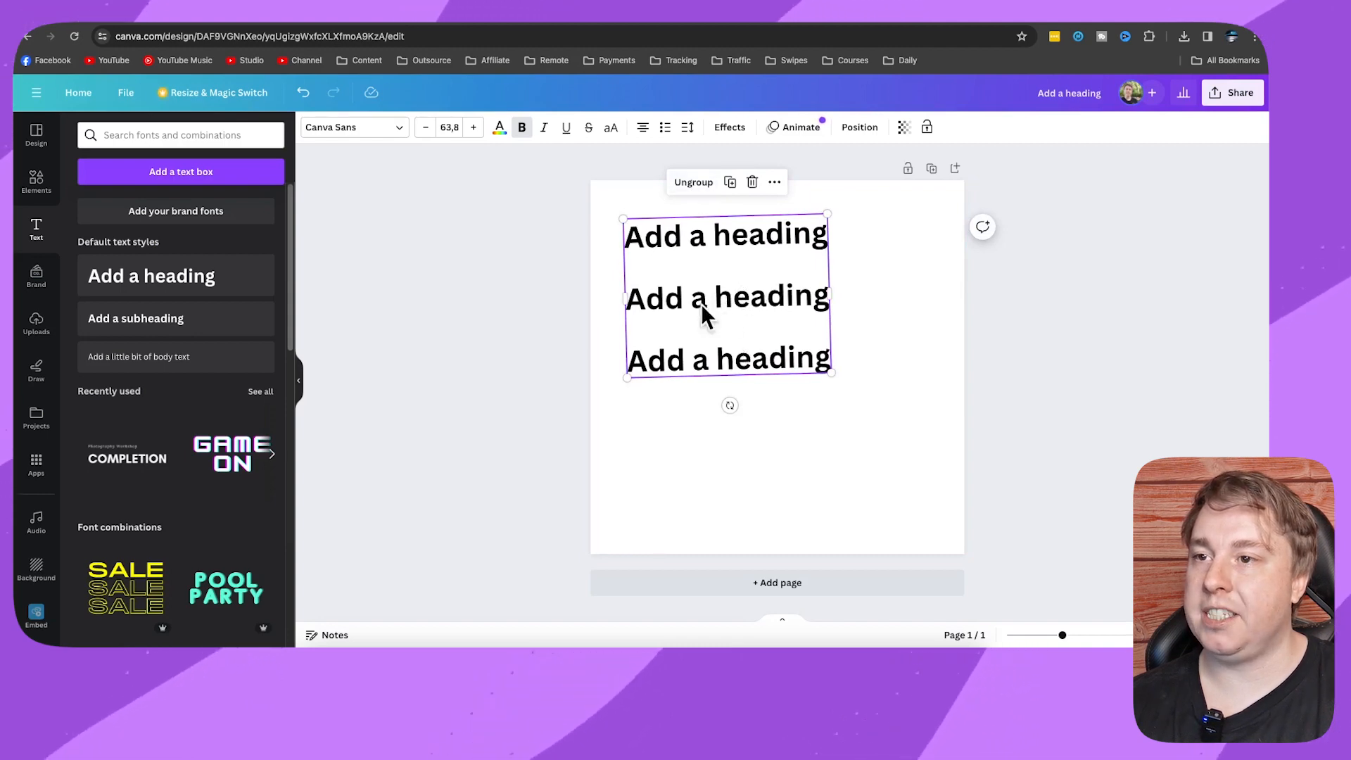
- Replace the middle heading's text inside the group with 'Edit this'
left_click(694, 182)
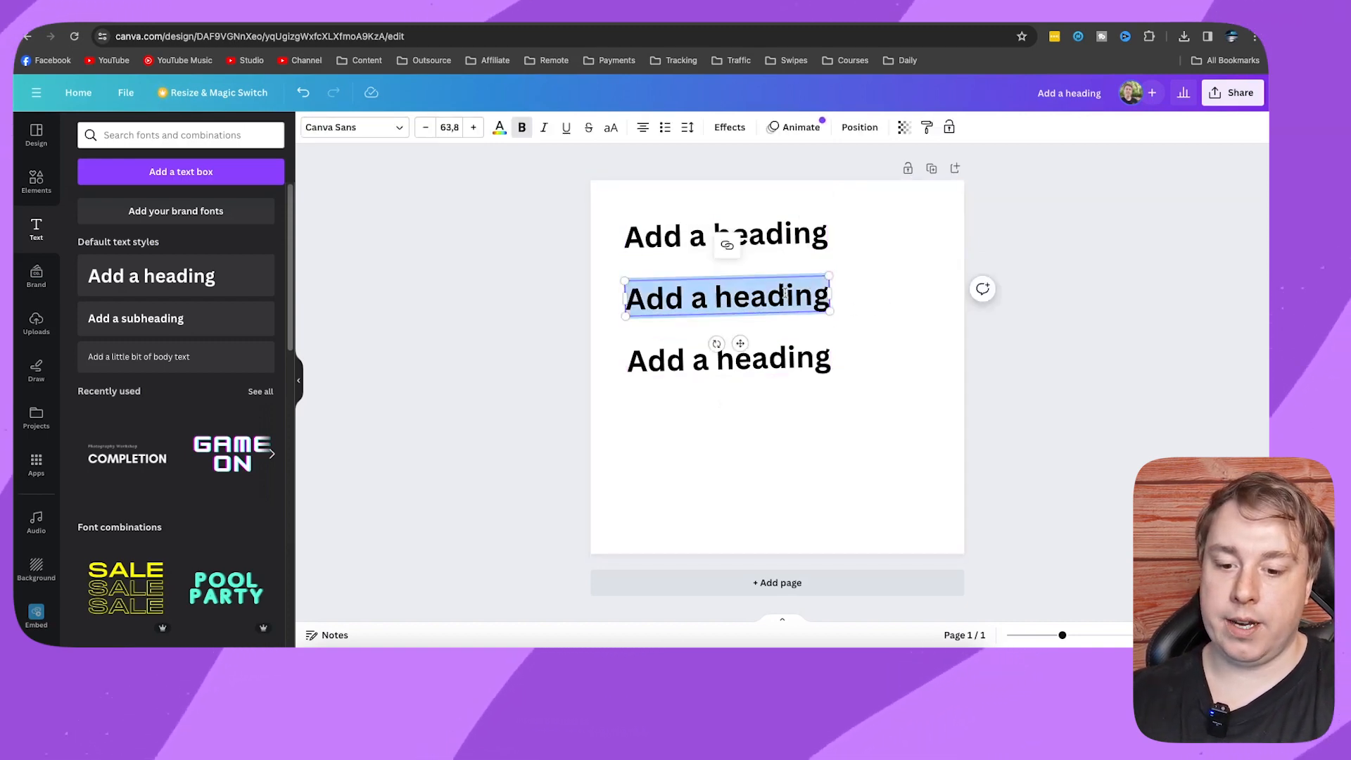
type("Edit")
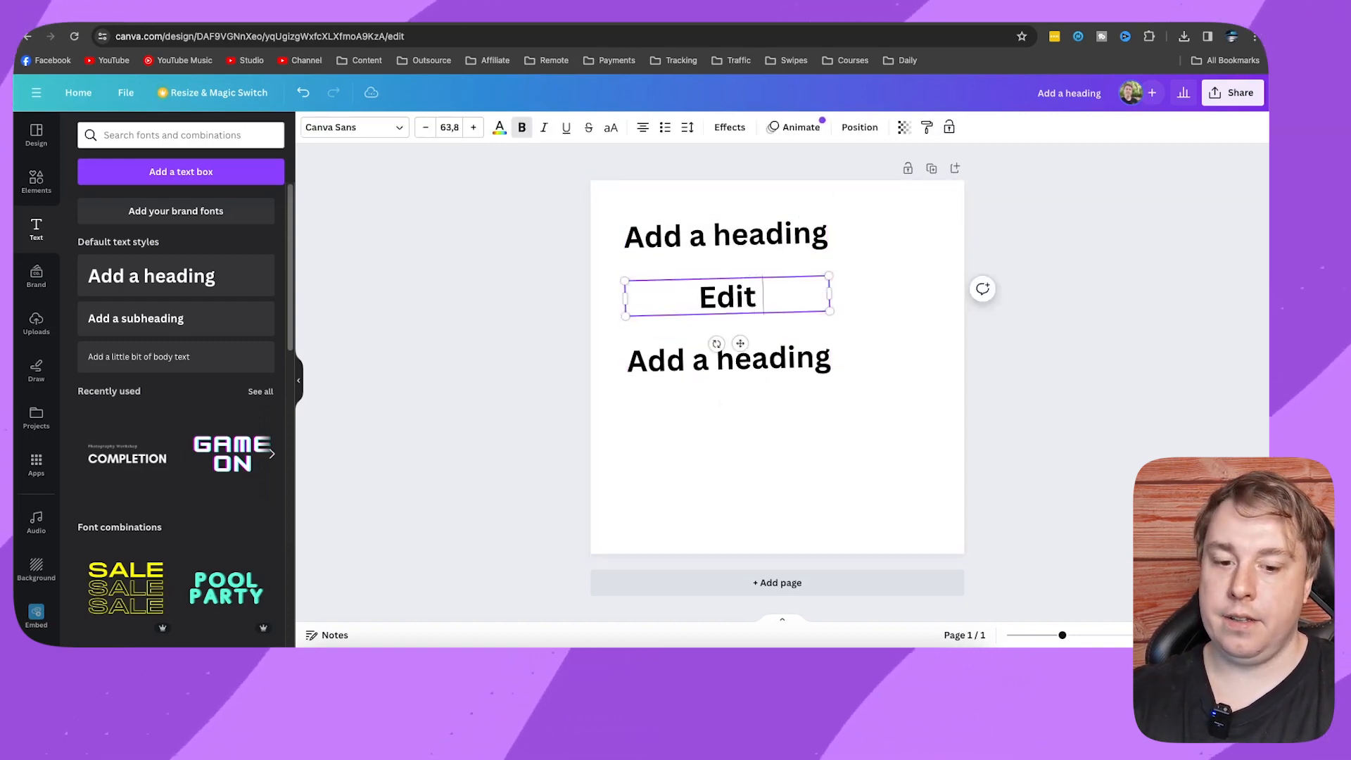
type("this")
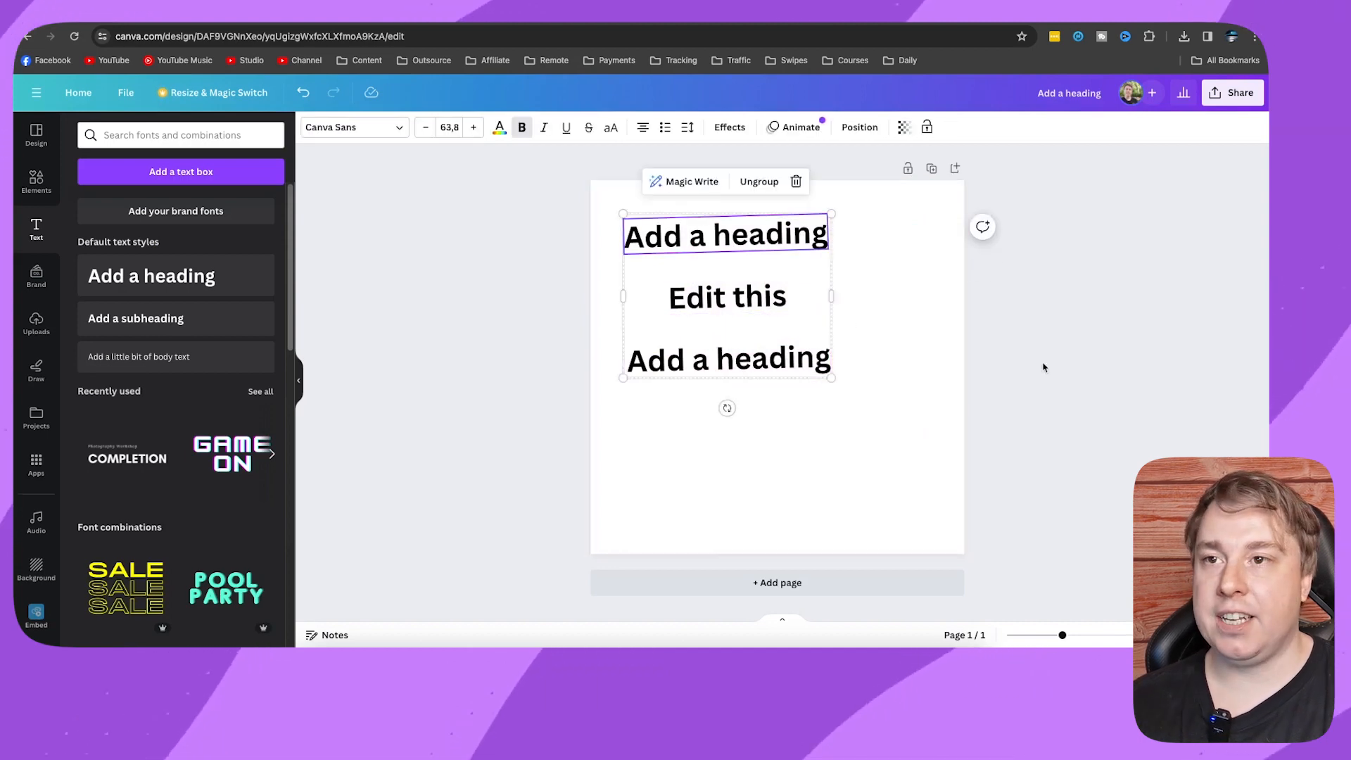
- Select the heading group to move it slightly down and right
left_click(761, 316)
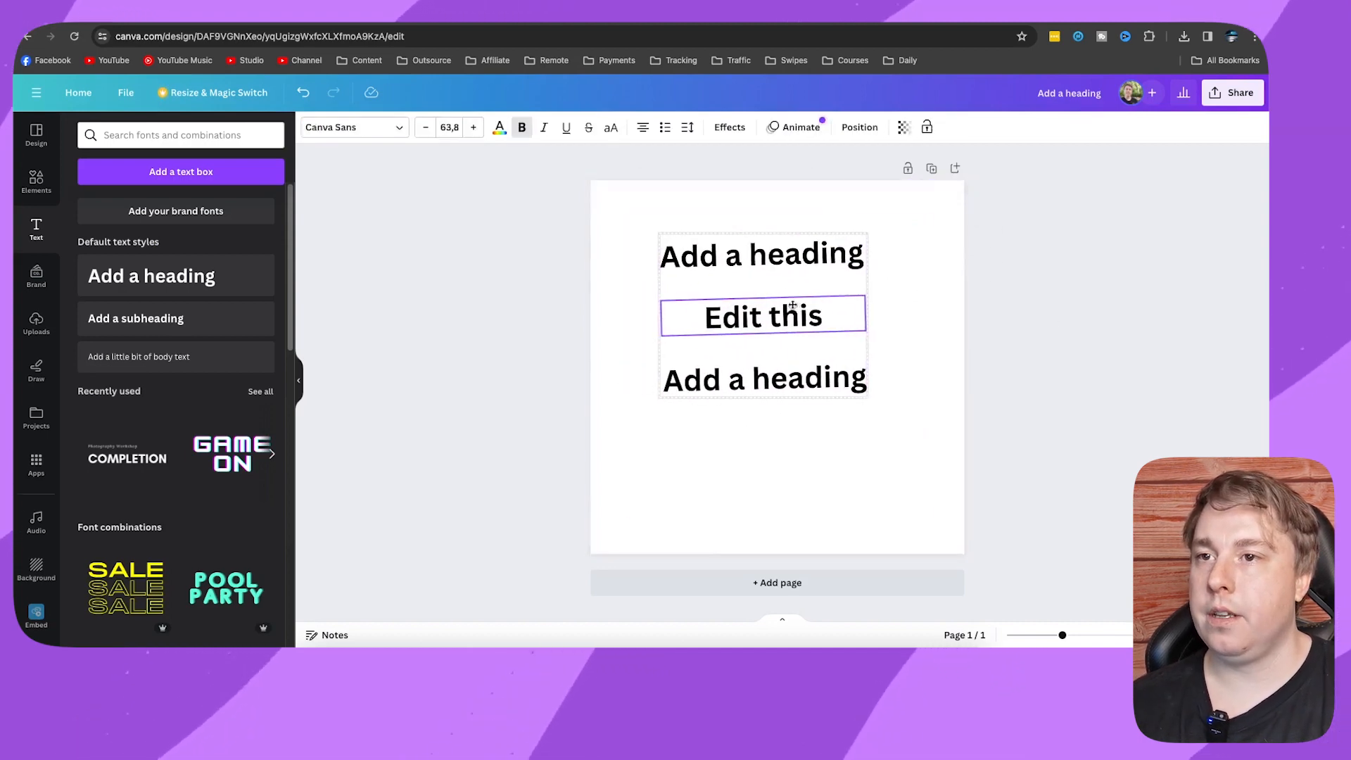